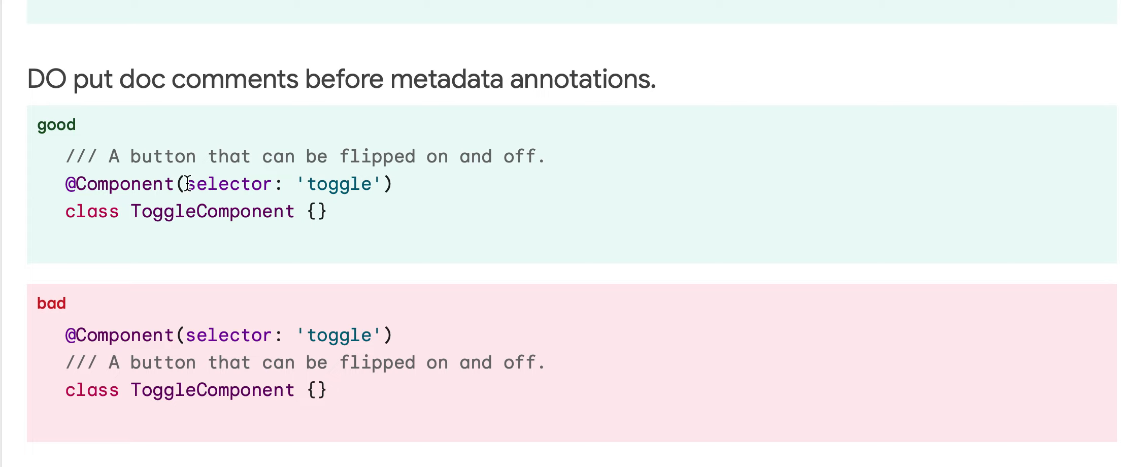
{"action": "mouse_move", "coordinate": [131, 362]}
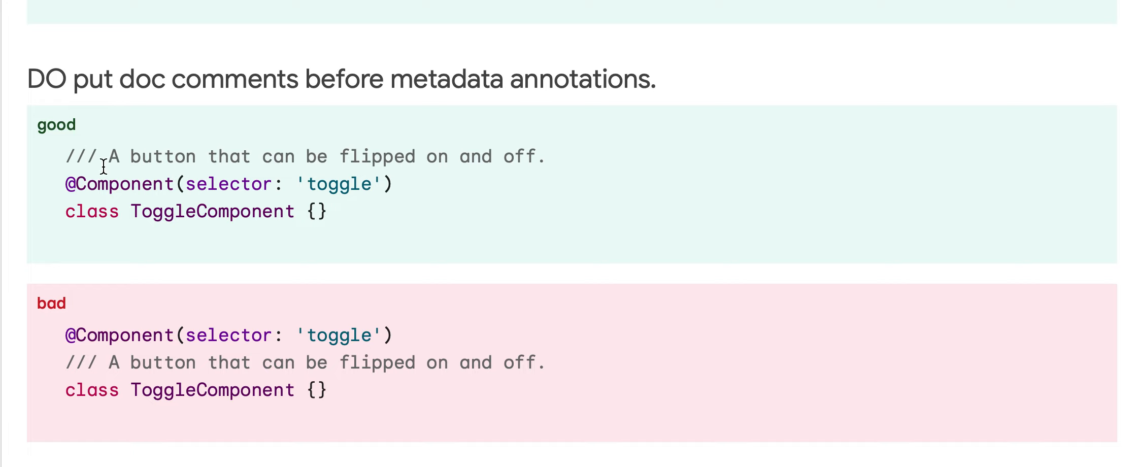
{"action": "left_click_drag", "start_coordinate": [116, 156], "coordinate": [549, 157]}
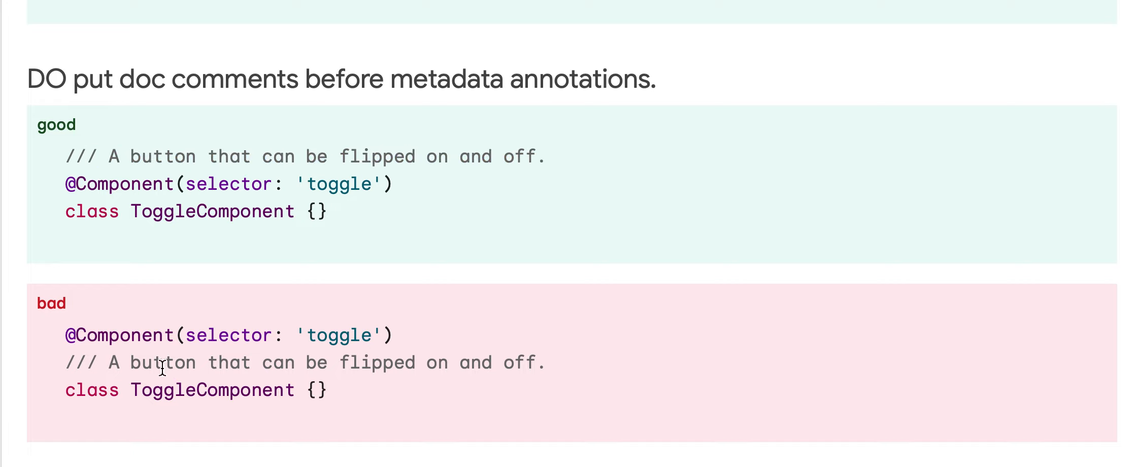
{"action": "left_click_drag", "start_coordinate": [162, 366], "coordinate": [290, 336]}
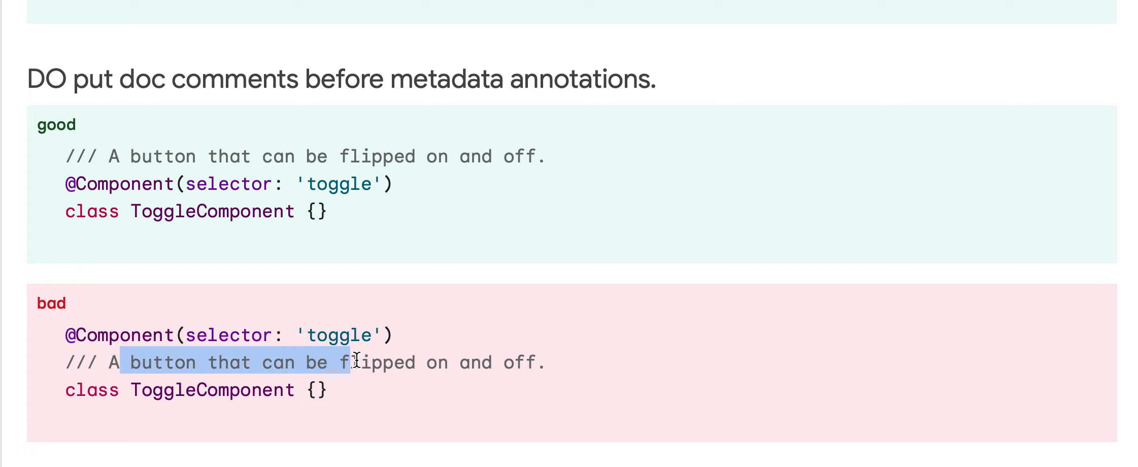
{"action": "left_click", "coordinate": [457, 357]}
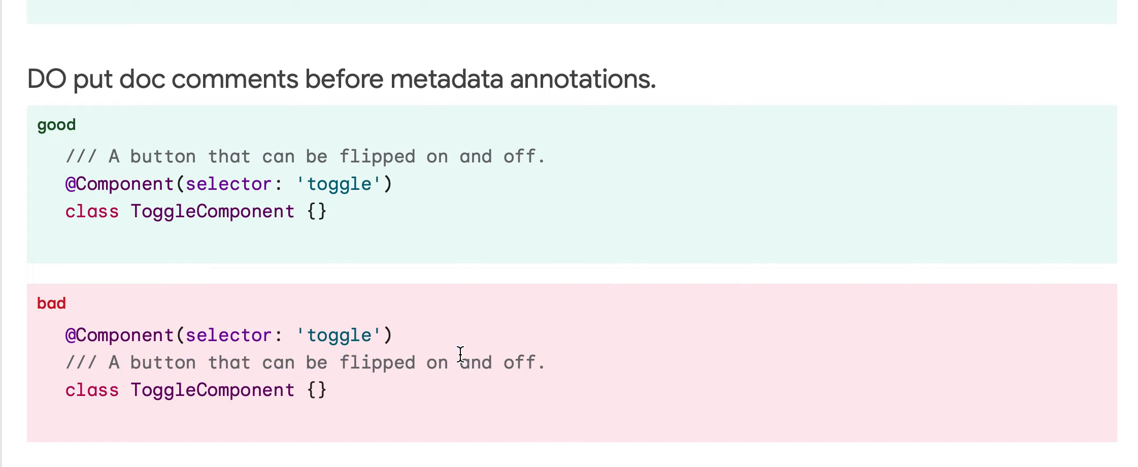
{"action": "mouse_move", "coordinate": [122, 144]}
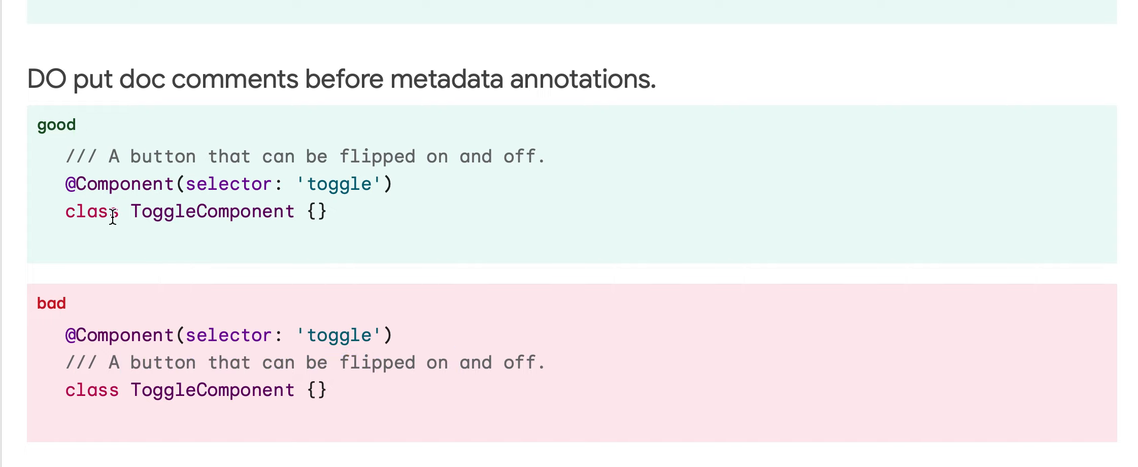
{"action": "left_click_drag", "start_coordinate": [65, 183], "coordinate": [260, 212]}
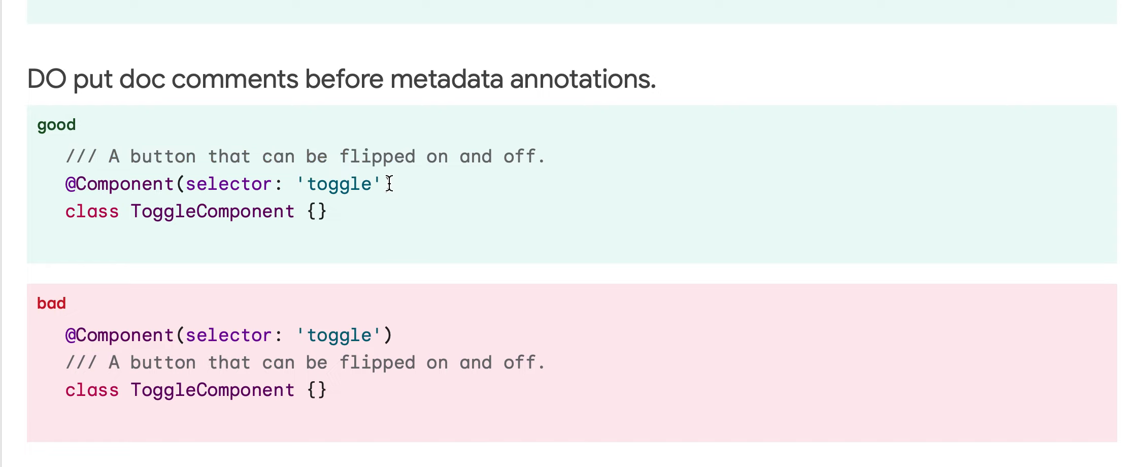
{"action": "mouse_move", "coordinate": [388, 188]}
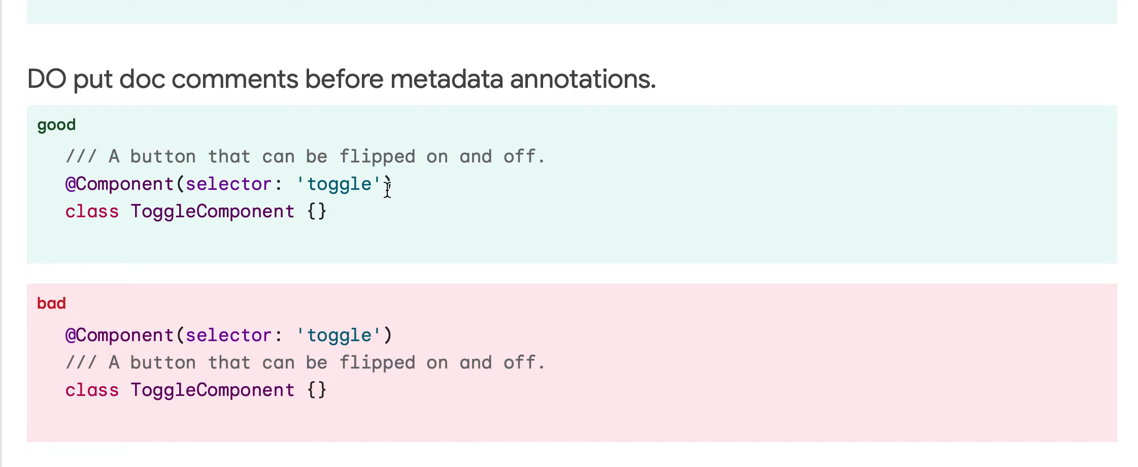